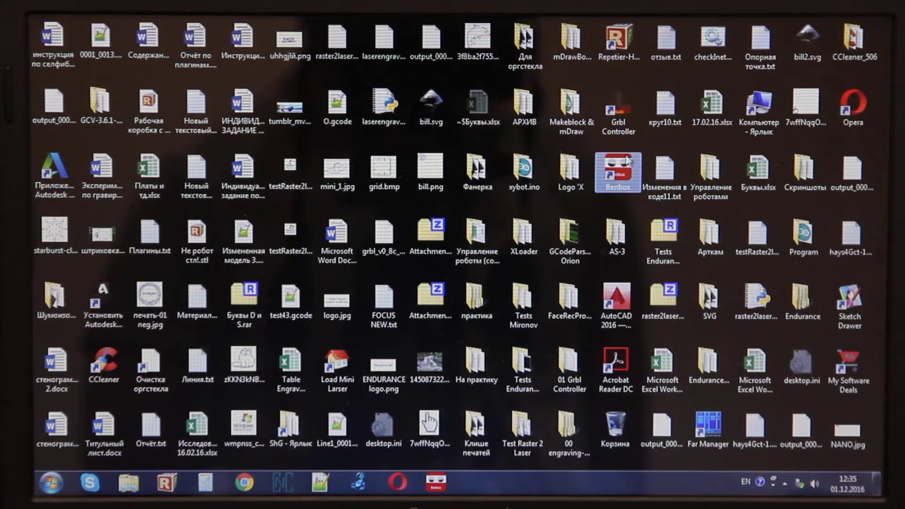
Step: Launch Benbox from the desktop shortcut so its blank work canvas appears
double_click(617, 173)
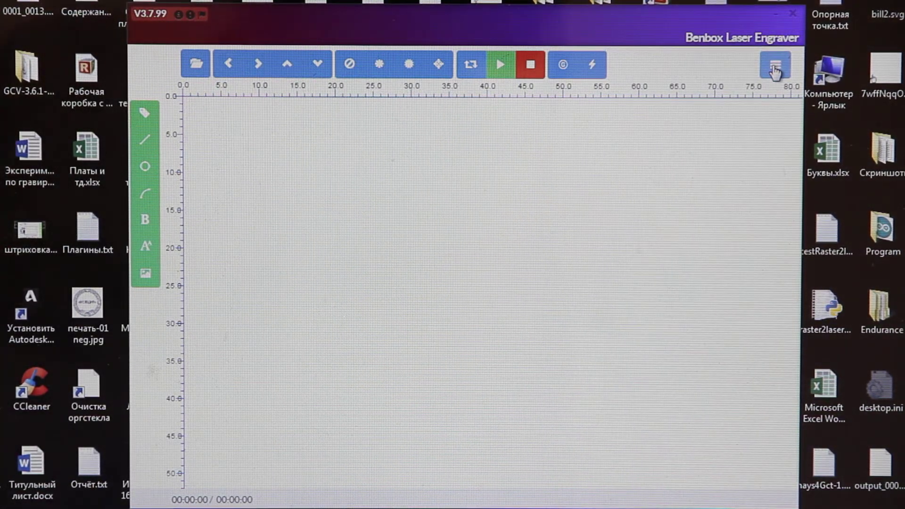
Step: Show the settings panel and connect to the engraver on port COM12
click(775, 63)
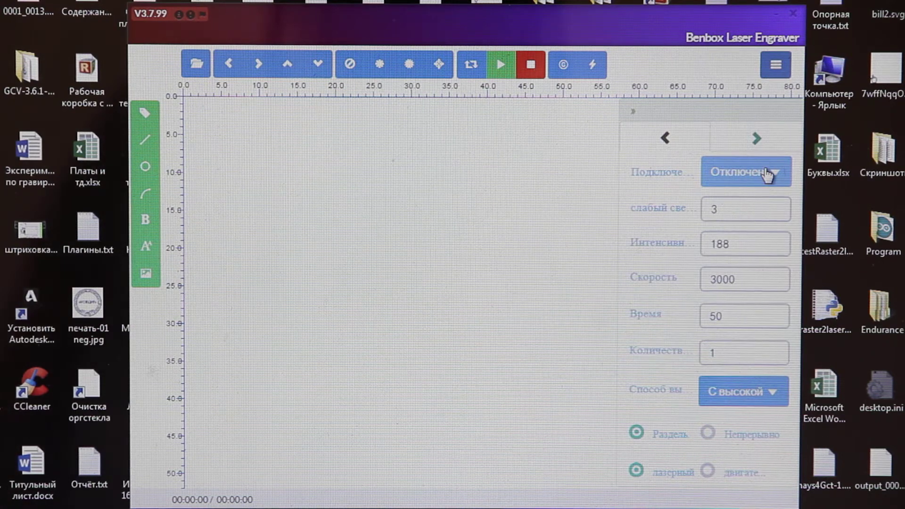
click(745, 171)
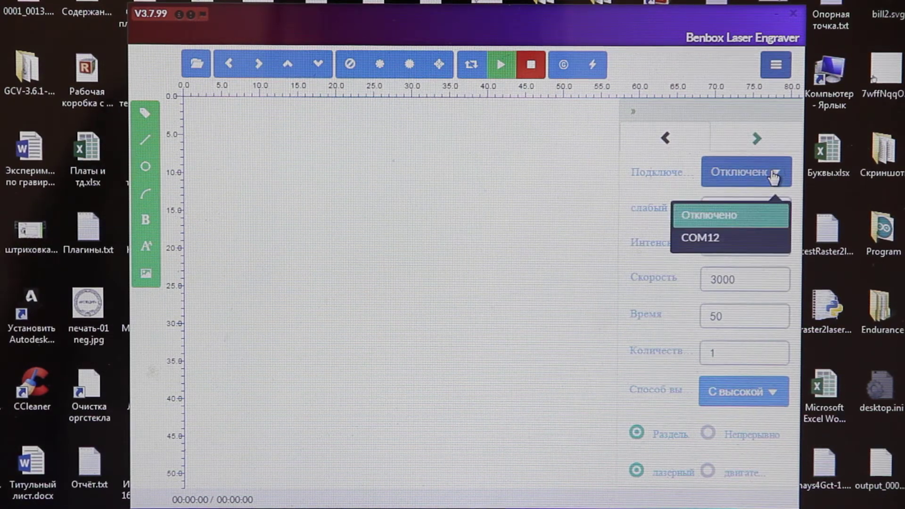
mouse_move(748, 247)
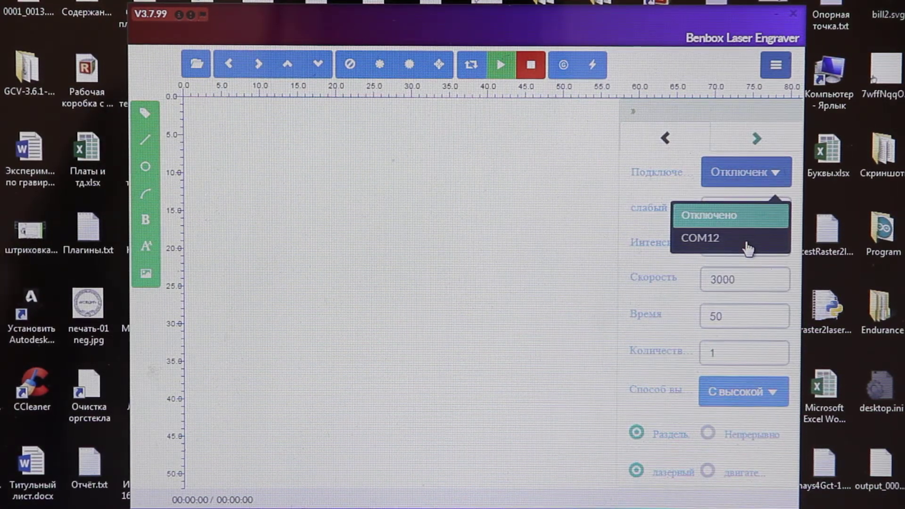
click(699, 238)
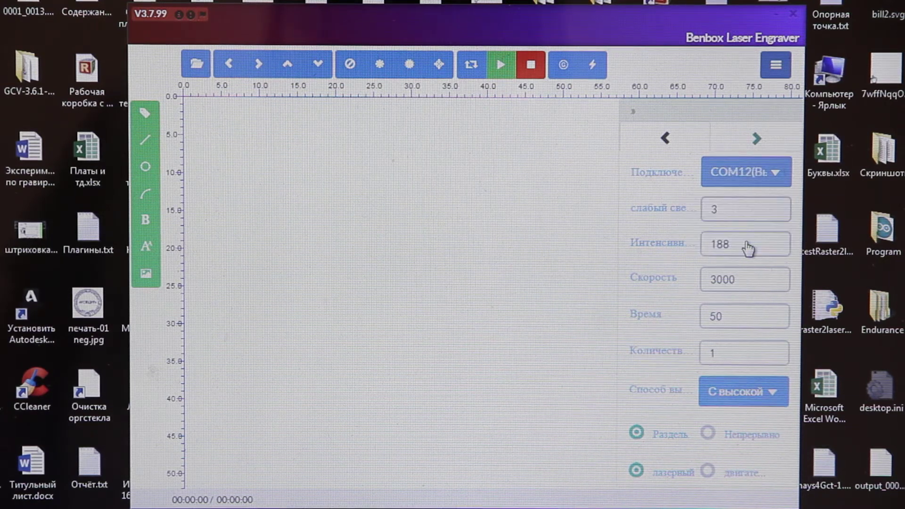
mouse_move(794, 153)
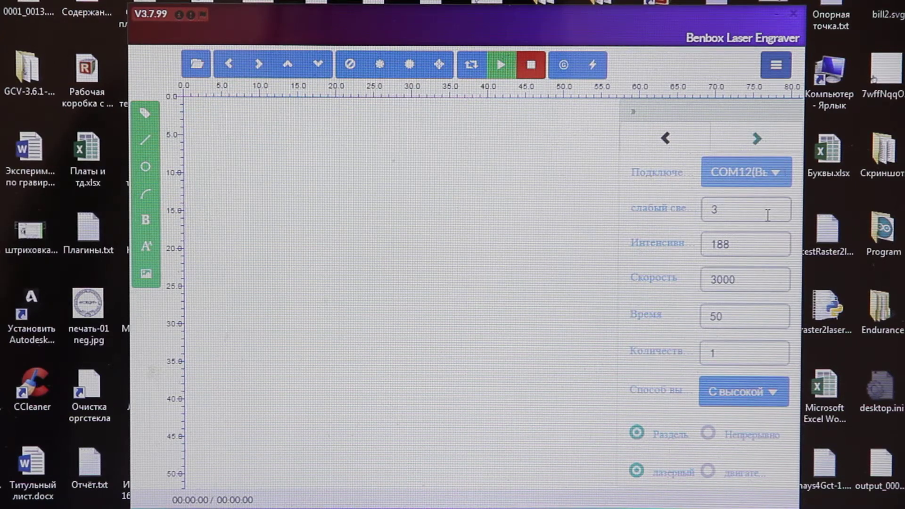
mouse_move(767, 237)
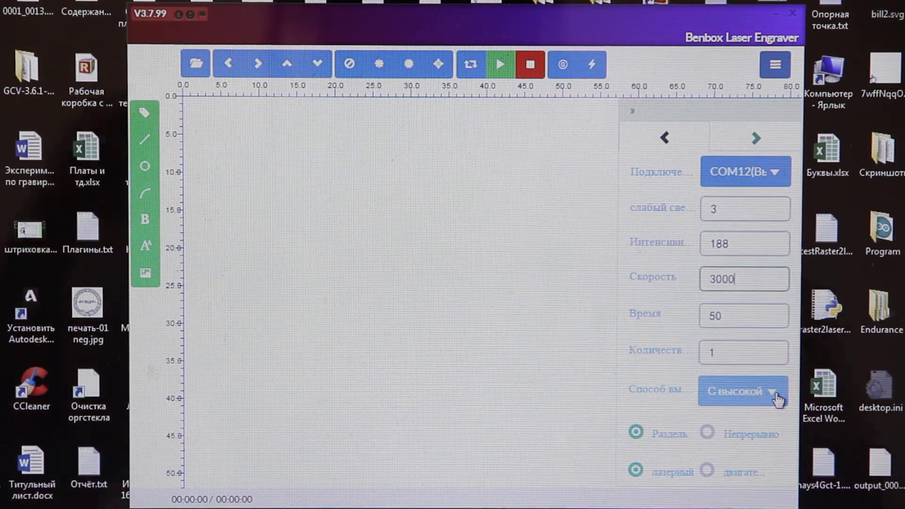
Step: Set the engraving method to Схематический (schematic)
click(744, 391)
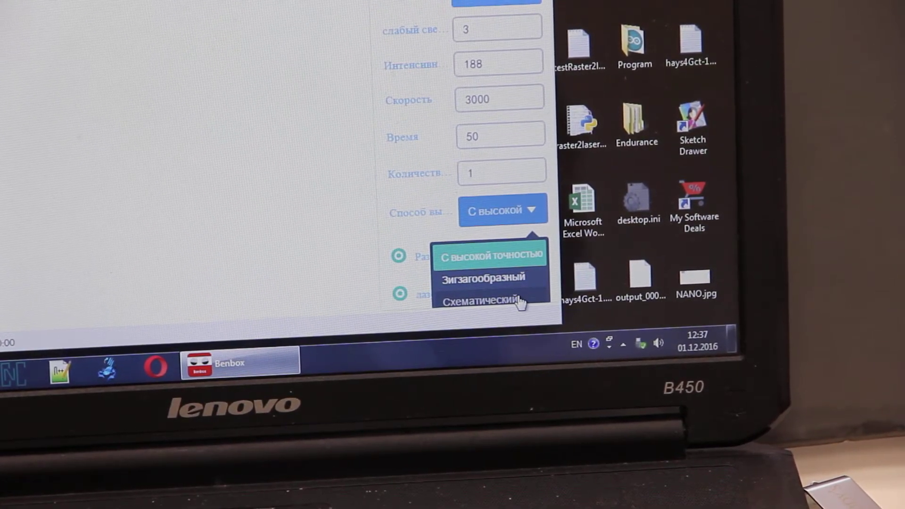
click(479, 302)
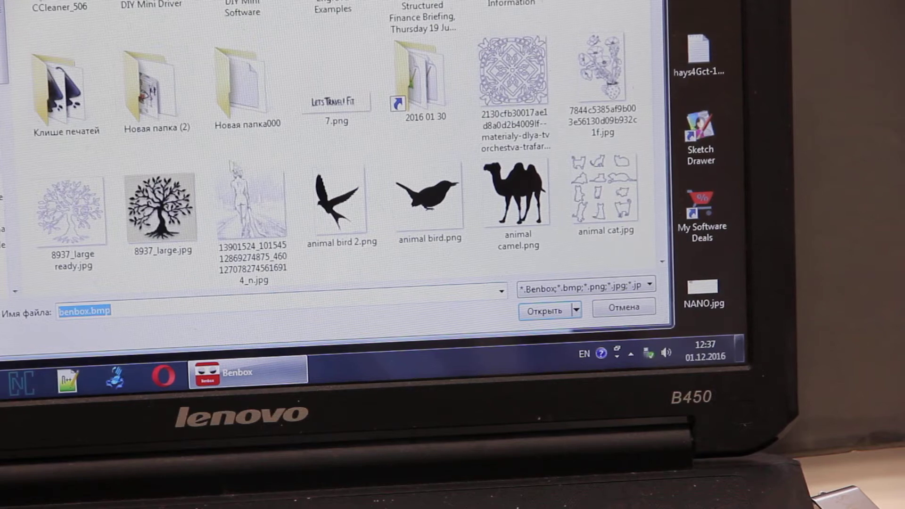
Step: Load the walking-figure line drawing onto the canvas via Открыть
click(543, 310)
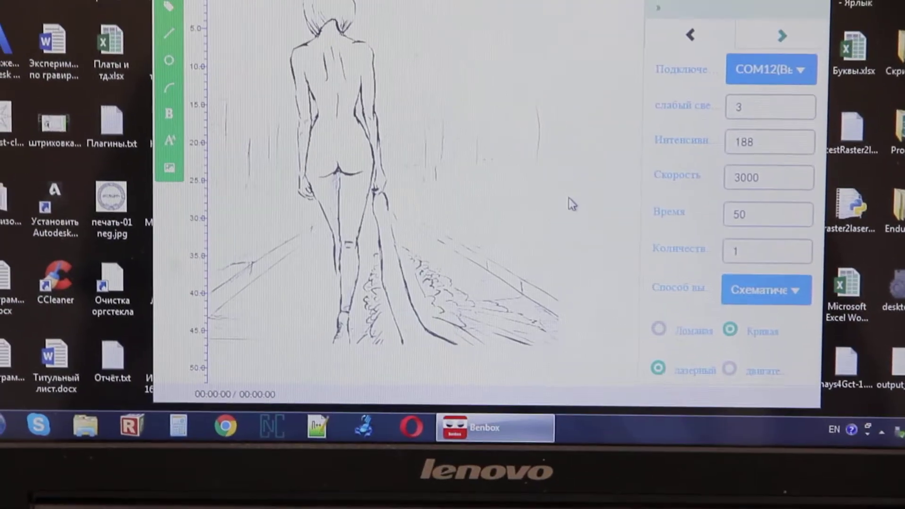